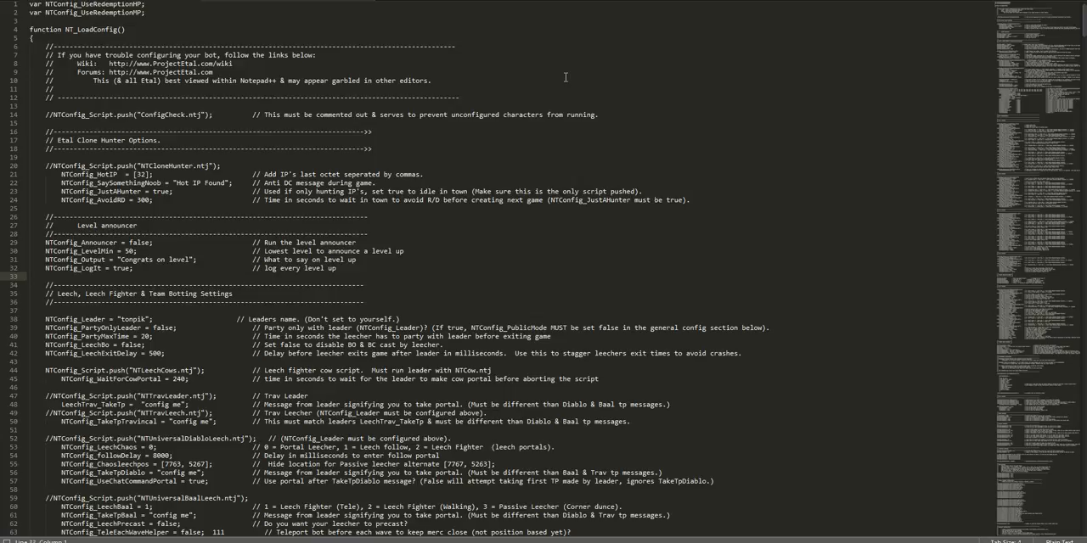
{"action": "mouse_move", "coordinate": [166, 153]}
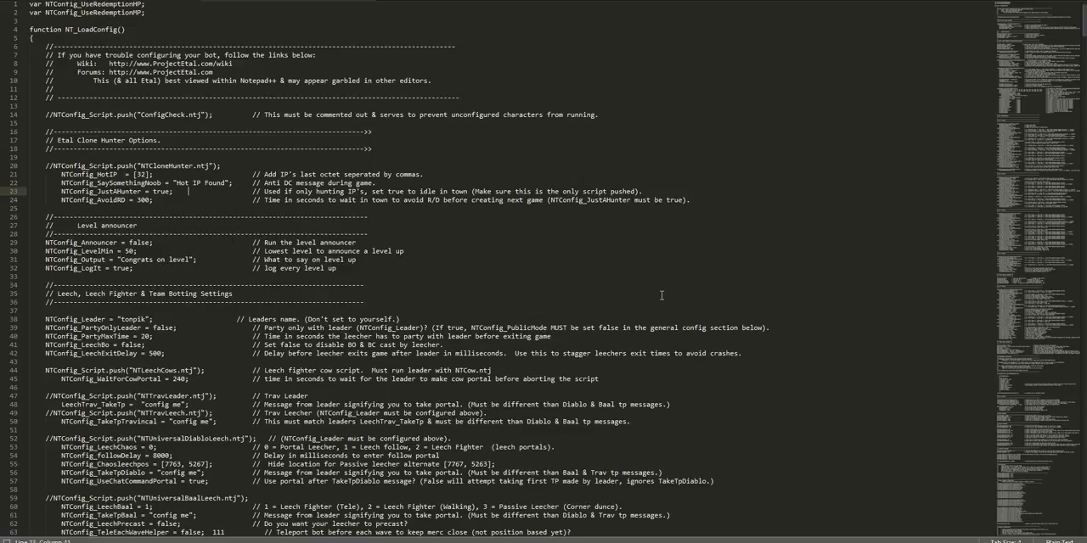
{"action": "mouse_move", "coordinate": [632, 292]}
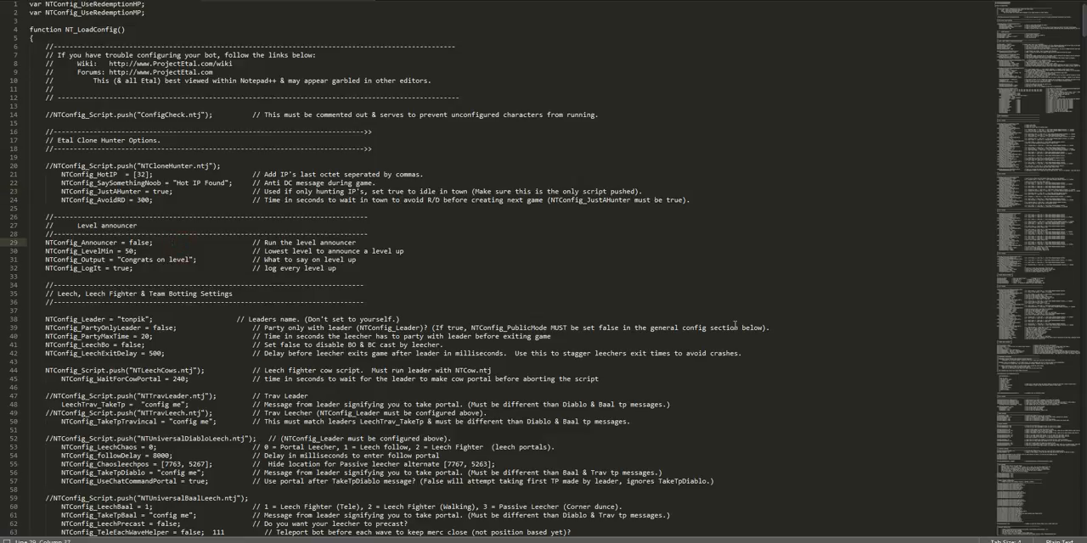
{"action": "mouse_move", "coordinate": [596, 282]}
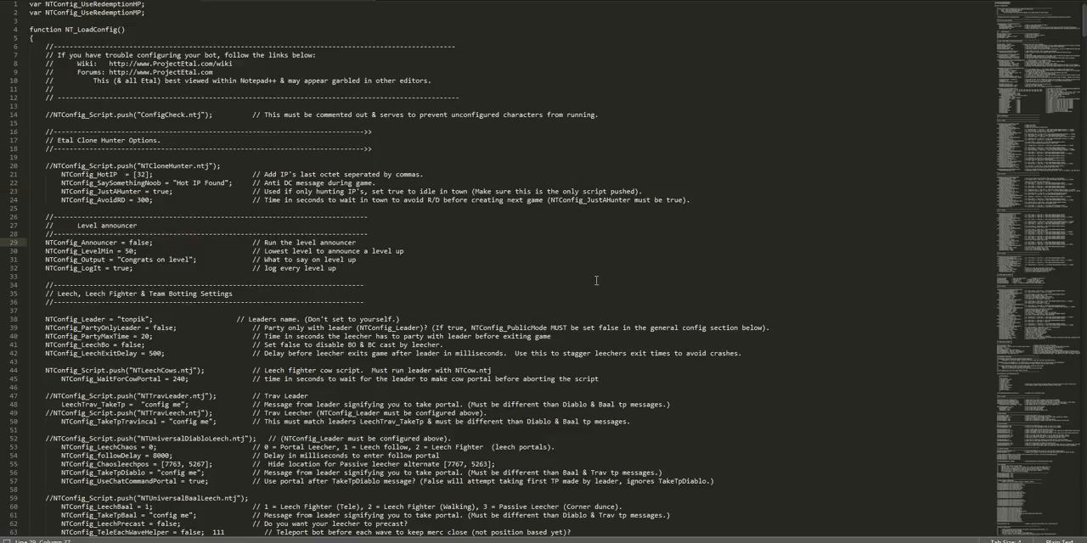
{"action": "mouse_move", "coordinate": [510, 252]}
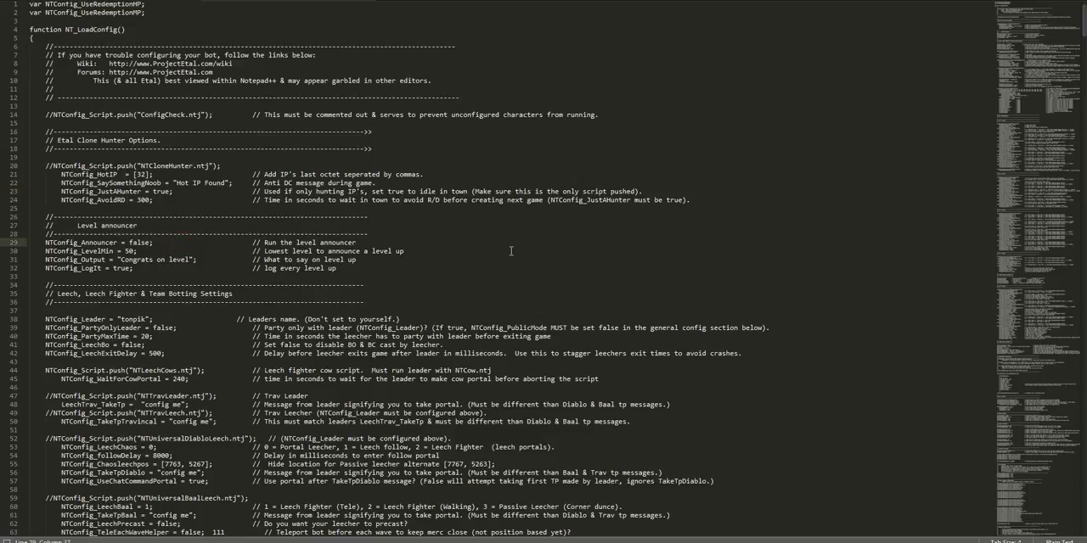